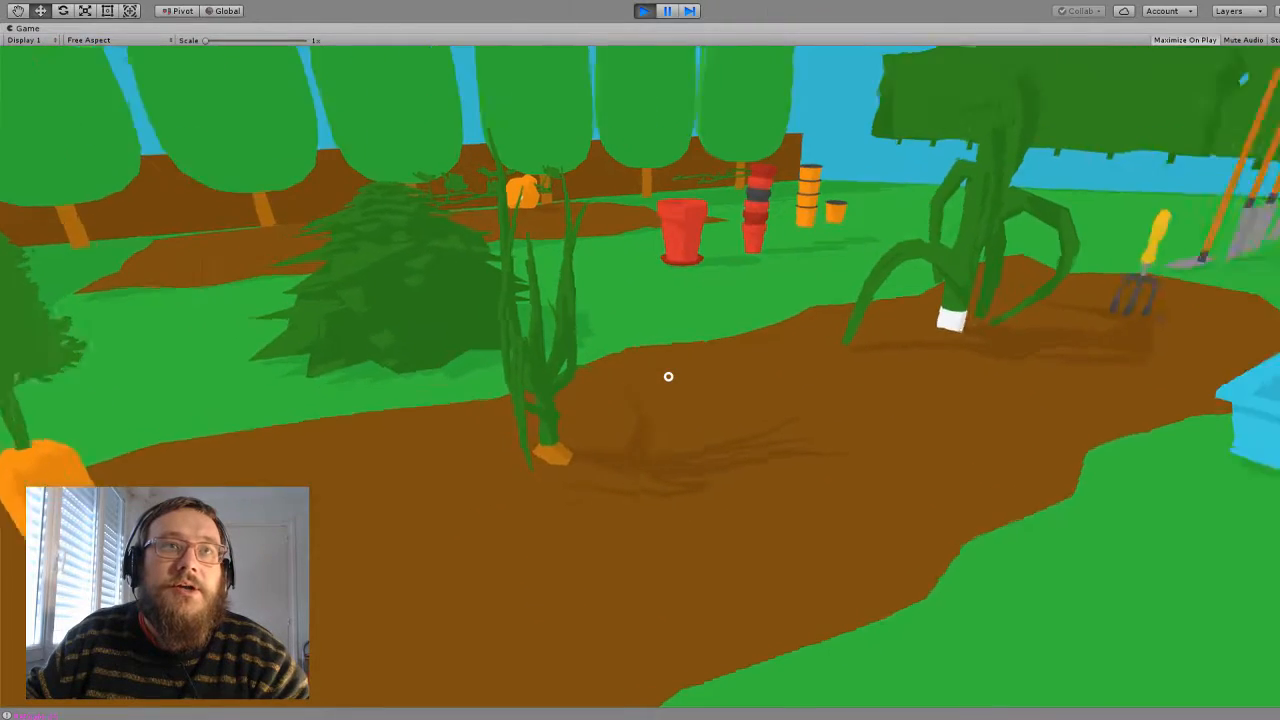
Attempt a Ctrl+S scene save mid-playtest; Unity refuses until play mode ends
{"action": "key", "text": "ctrl+s"}
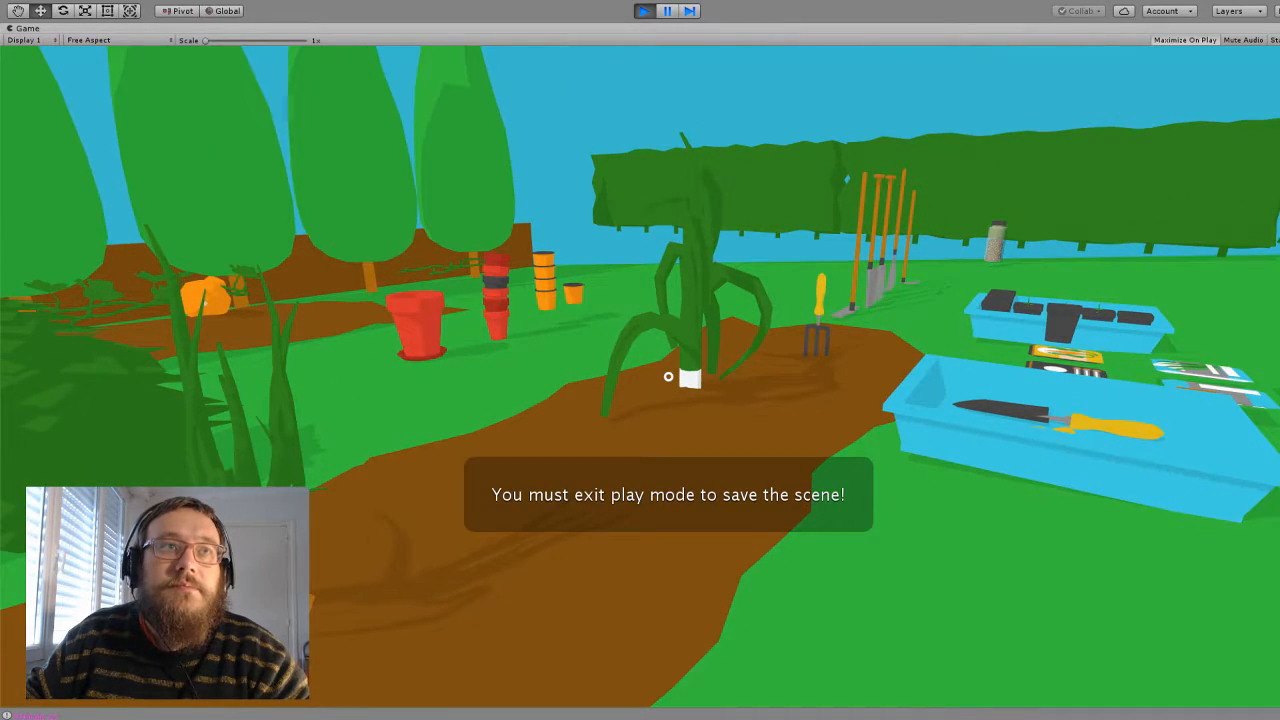